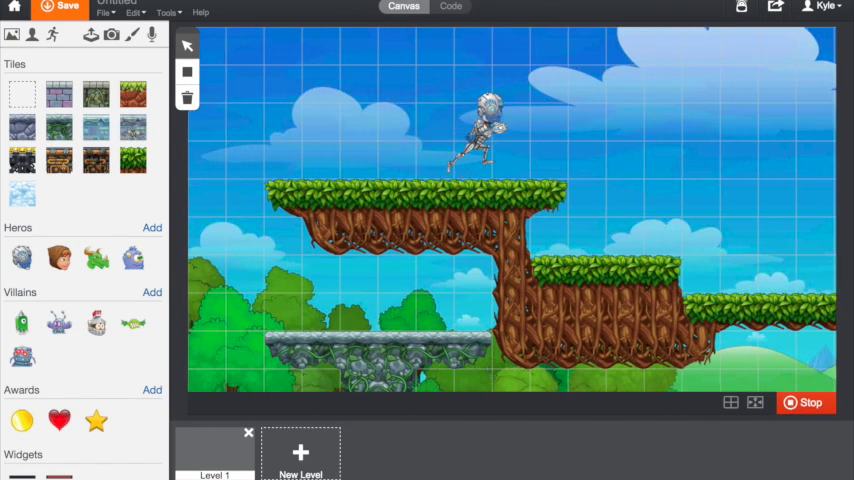
Stop the Level 1 test run of the robot hero and return to editing.
click(451, 6)
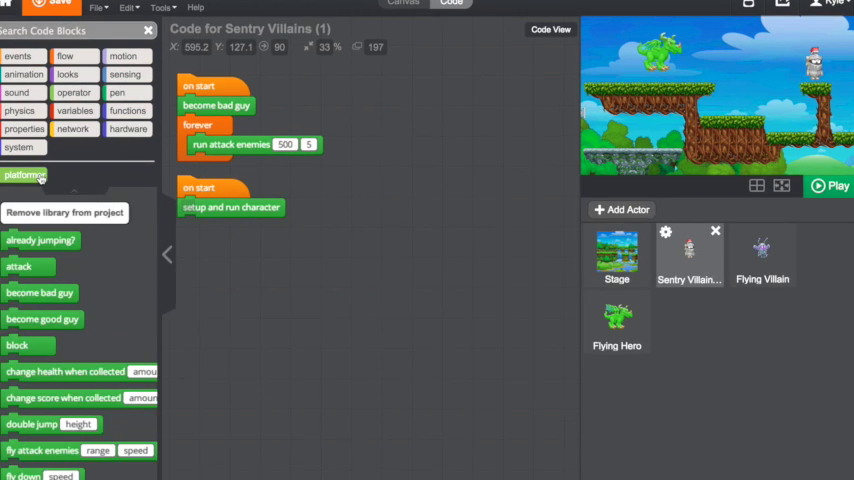
Browse the platformer library and select Flying Hero to view its flying, shoot and attack scripts.
click(617, 315)
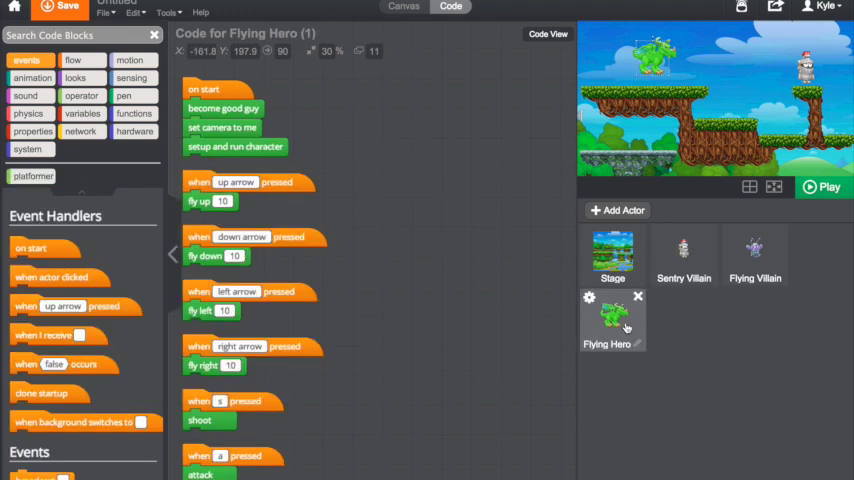
click(755, 250)
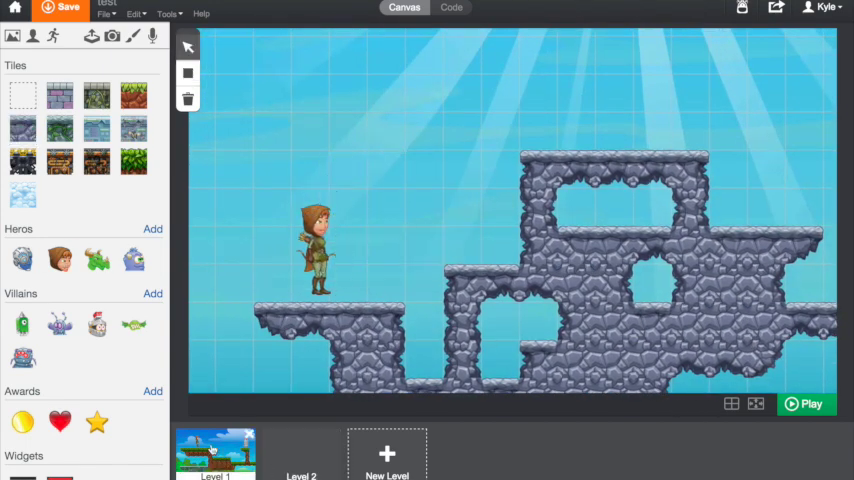
Return to editing Level 1 from the new stone-tiled second level.
click(313, 450)
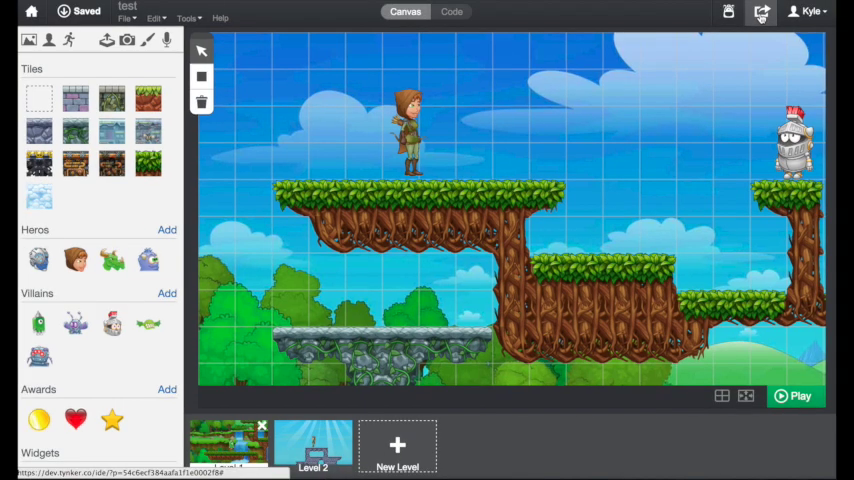
Run the finished game in the sharing player, archer shooting arrows at the knight.
click(795, 396)
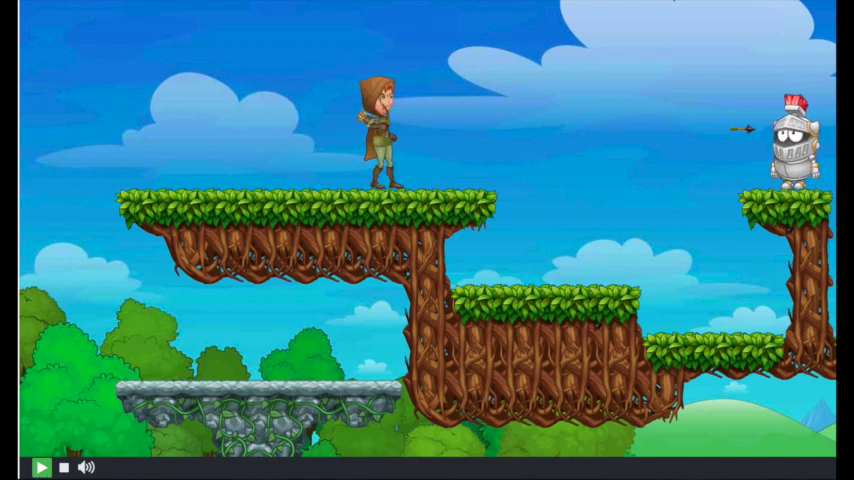